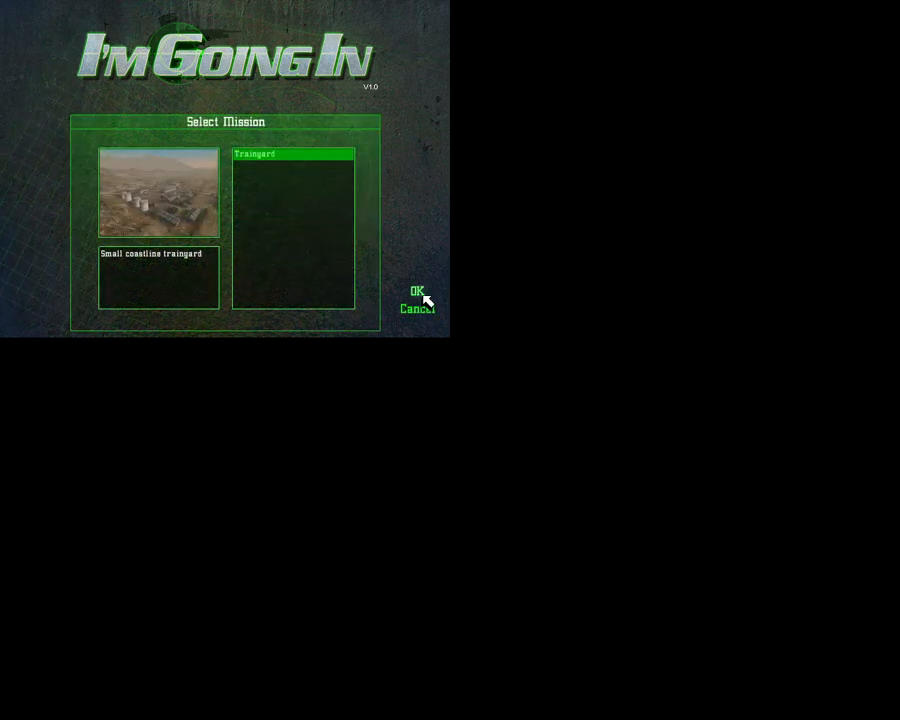
Start the Traingyard mission and dismiss the 'Couldn't create device' fatal error
click(417, 291)
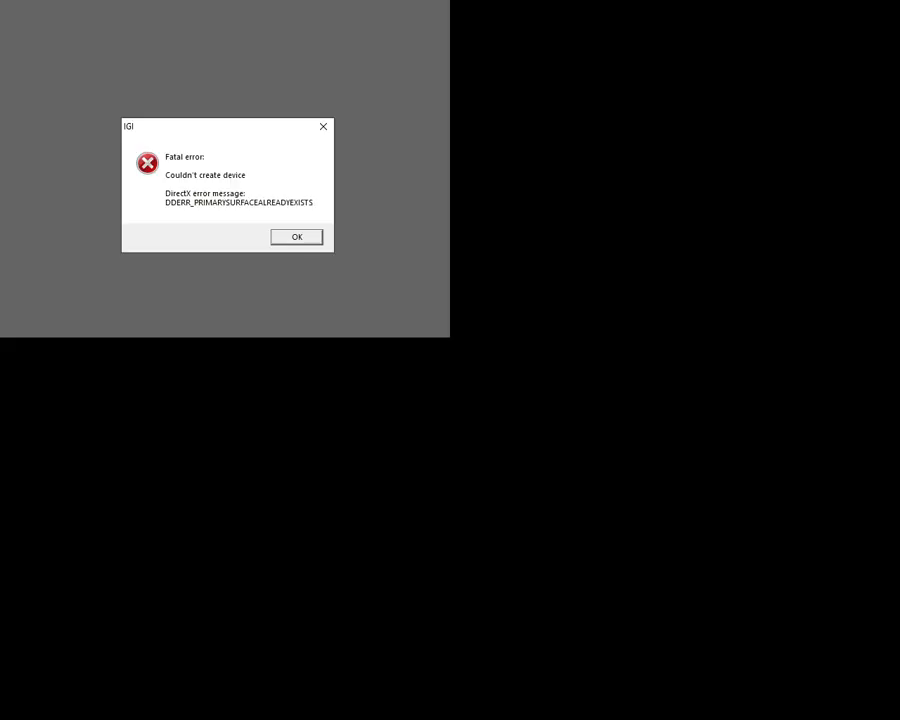
click(296, 236)
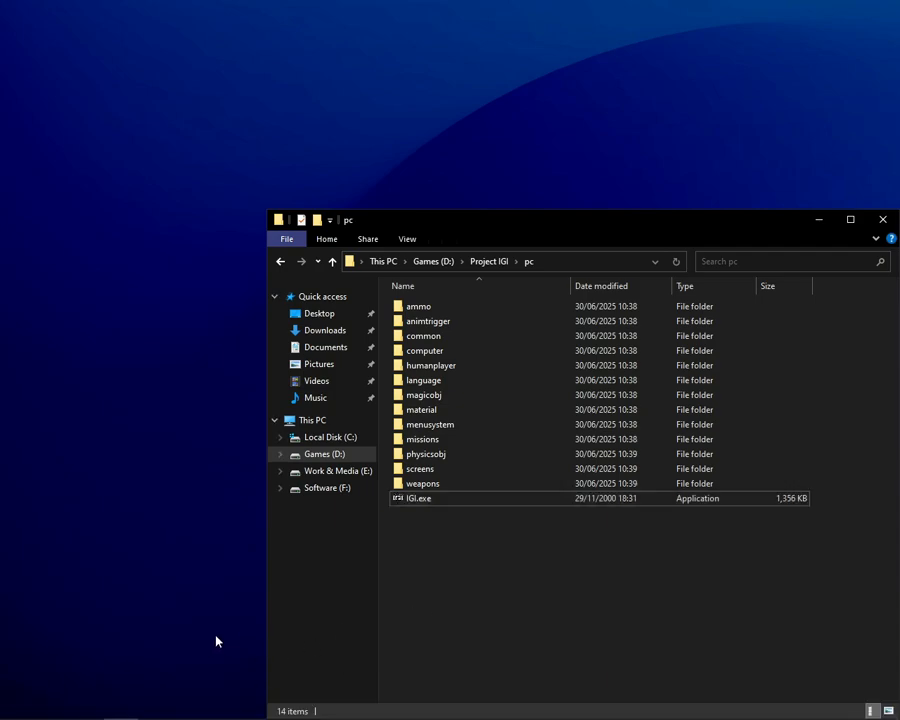
mouse_move(87, 706)
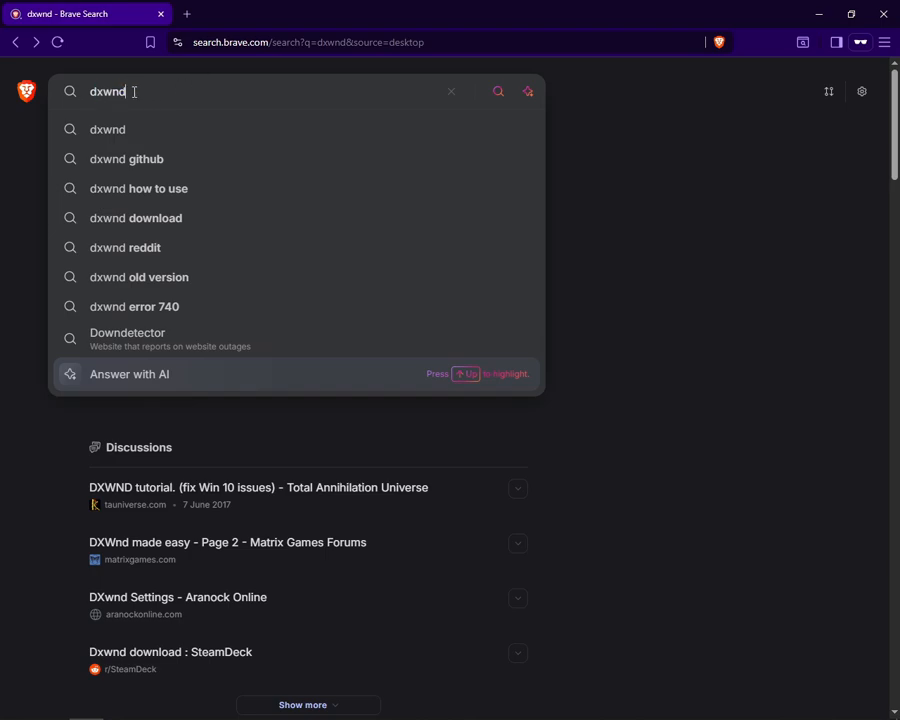
Search Brave for 'dxwnd' and open the dxwnd.org result
key(Return)
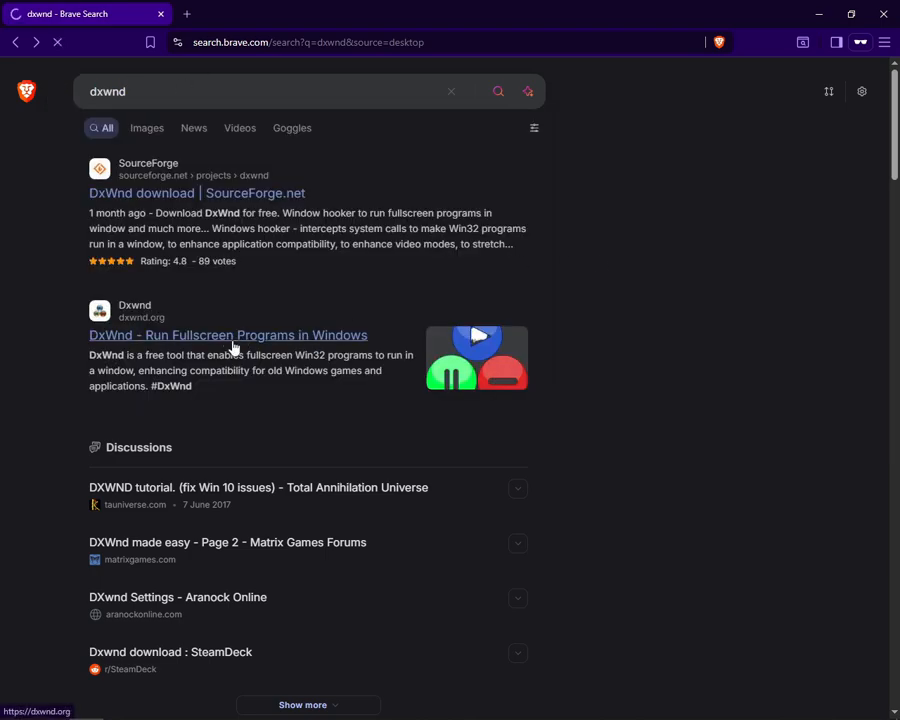
click(228, 334)
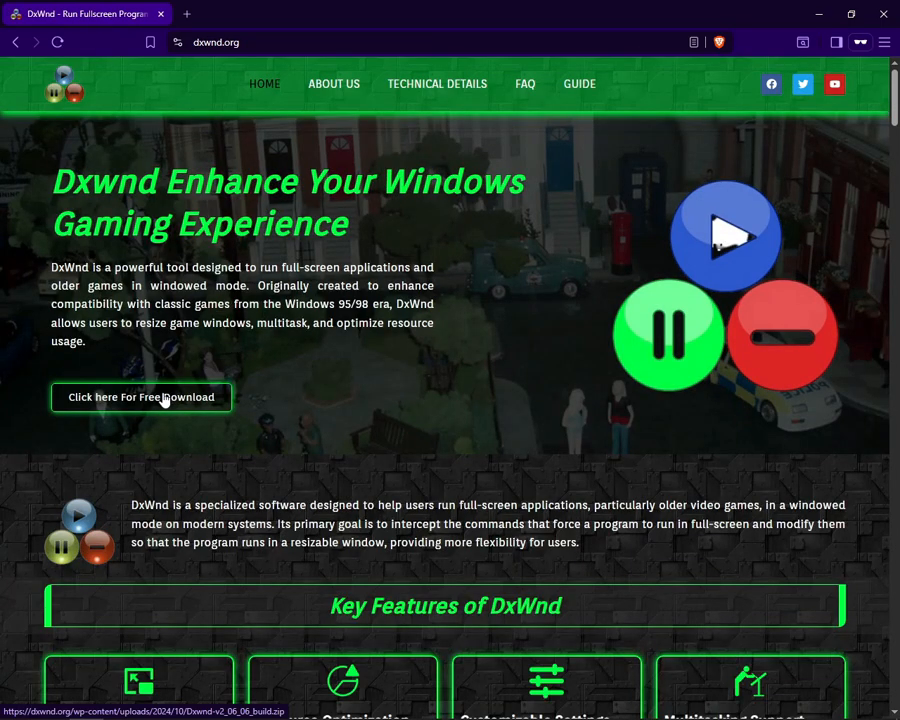
Download Dxwnd-v2_06_06_build.zip and show it in the Downloads folder
click(140, 397)
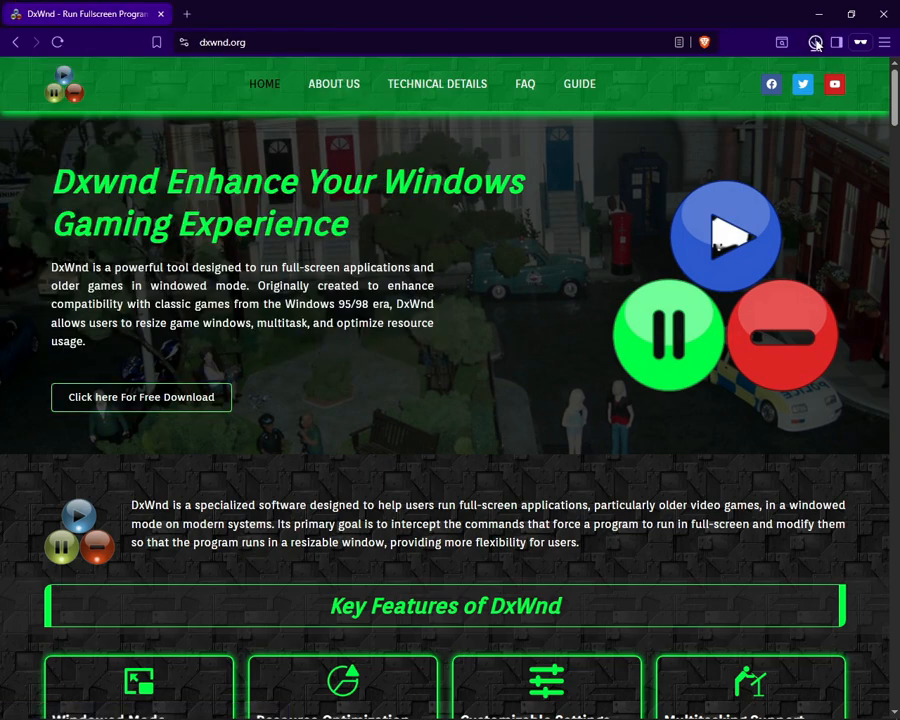
click(814, 42)
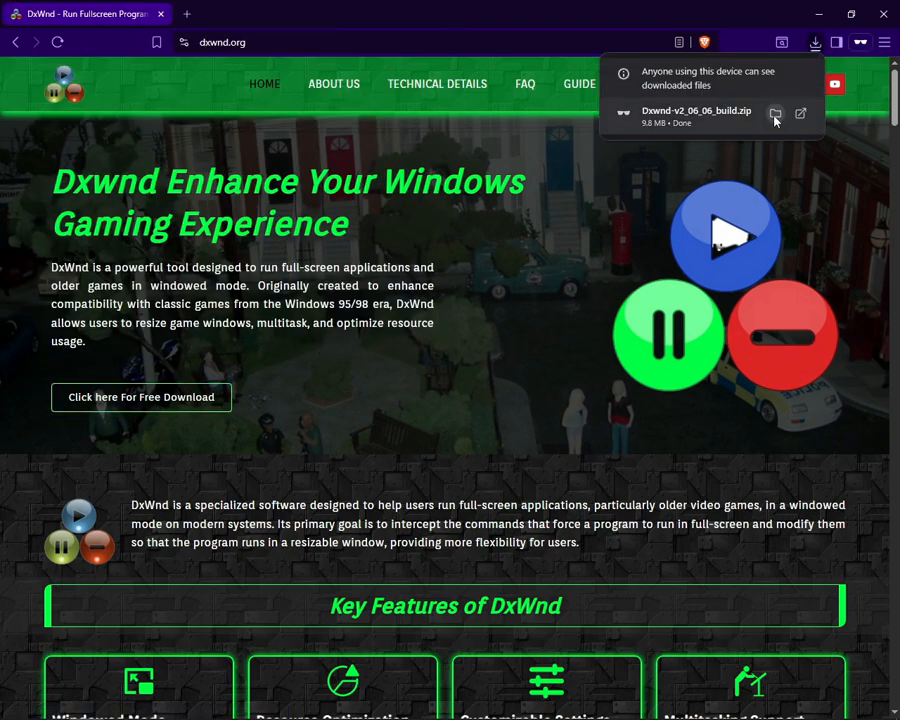
right_click(283, 207)
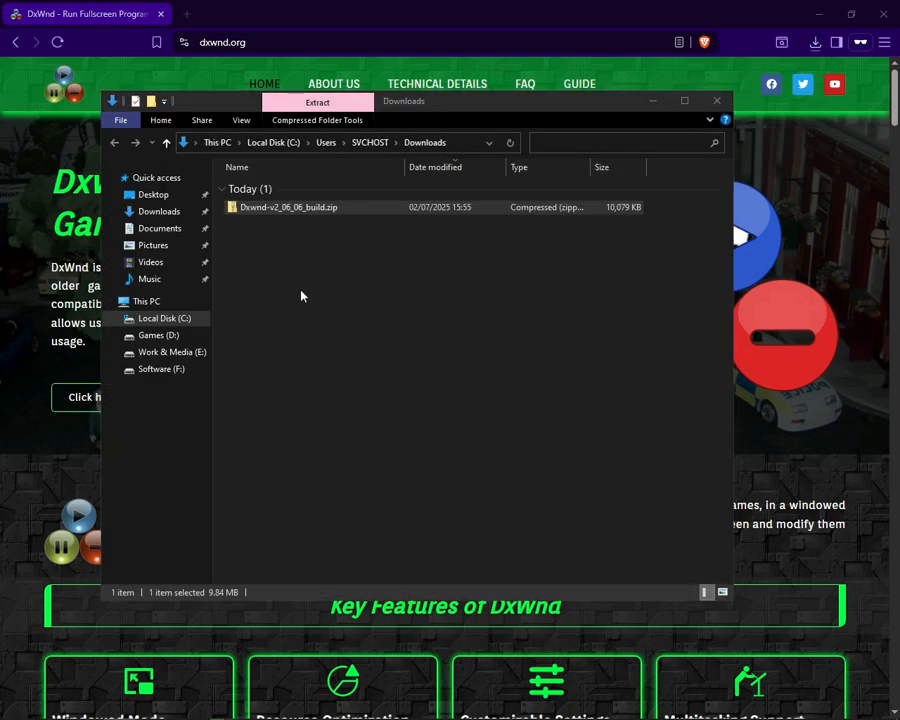
Extract the zip, run dxwnd.exe from Dxwnd-v2_06_06_build, and dismiss the documentation notice
click(316, 101)
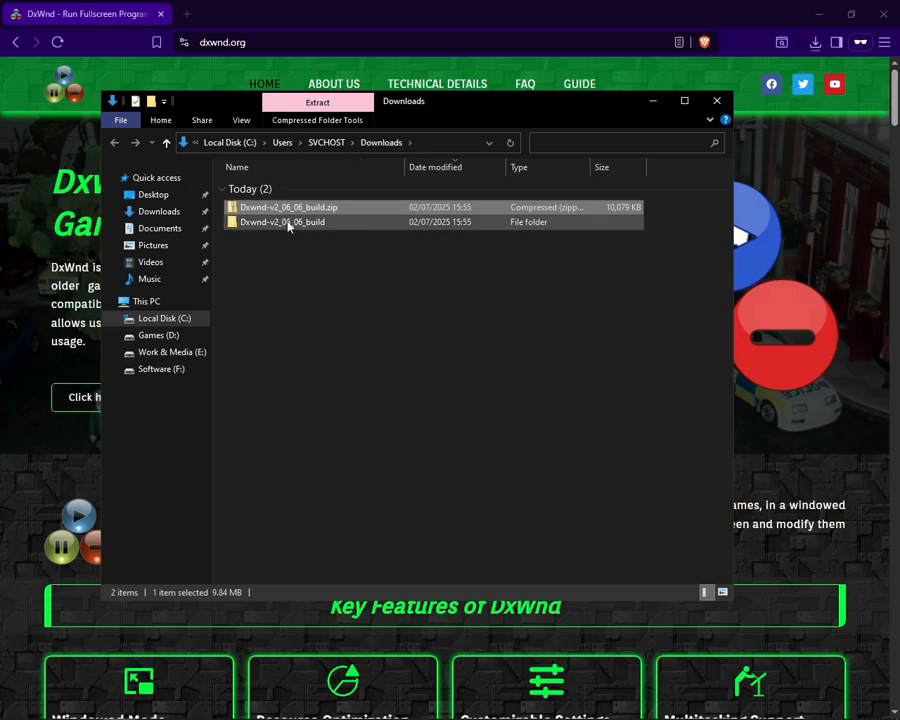
double_click(281, 221)
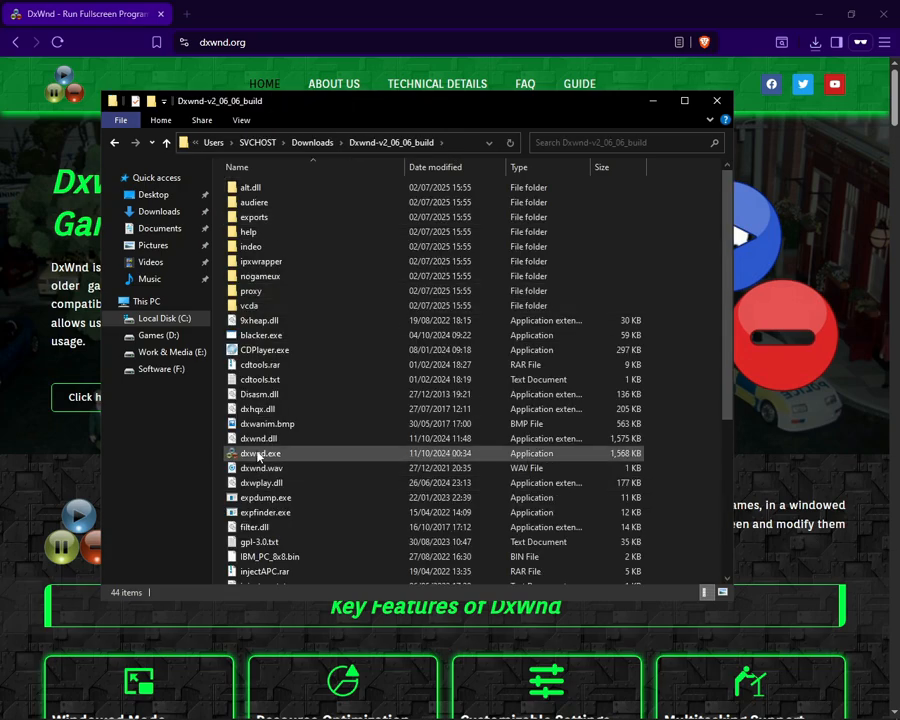
mouse_move(261, 453)
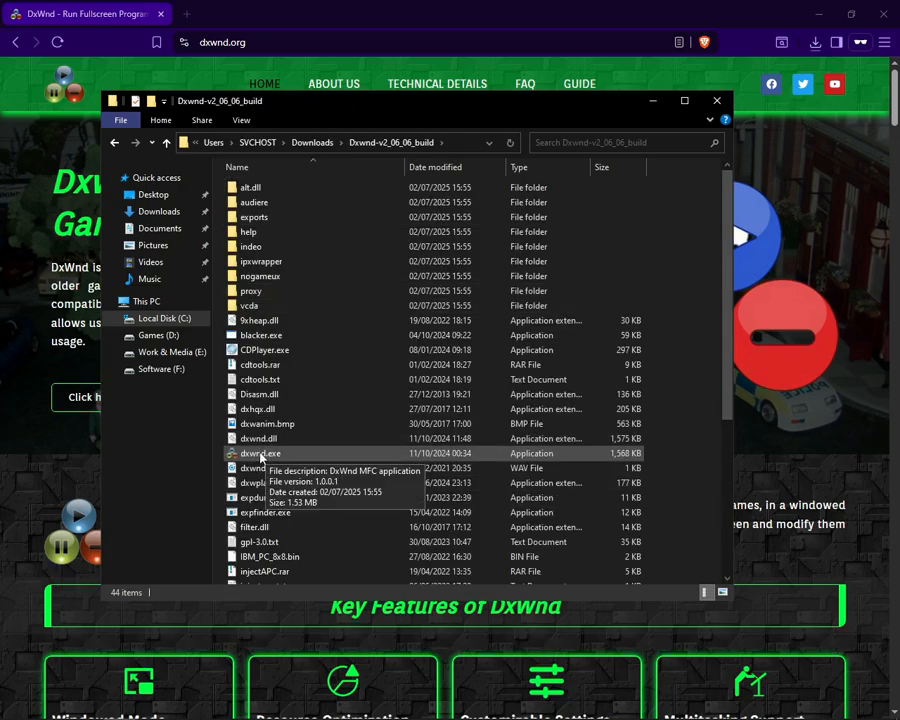
double_click(261, 453)
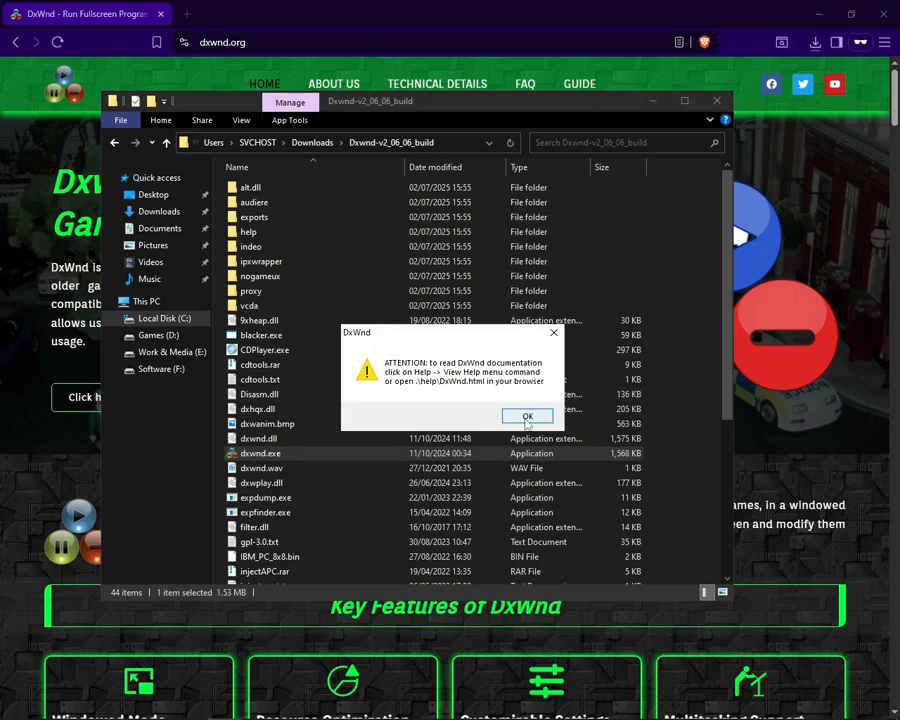
click(527, 416)
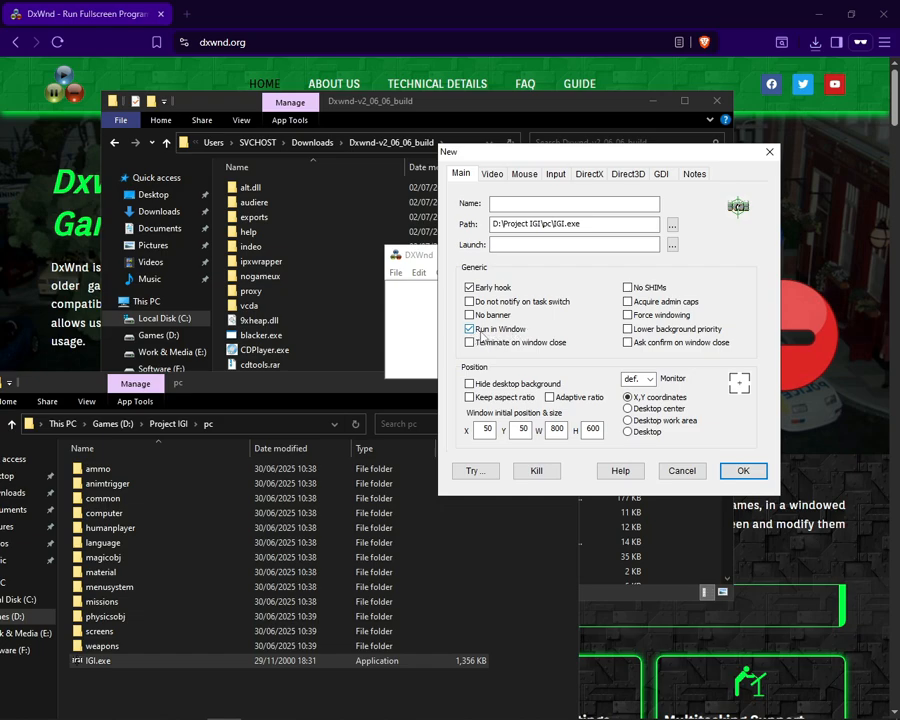
Save a DxWnd entry for D:\Project IGI\pc\IGI.exe with Run in Window at 1280×1024
click(469, 328)
text(1024)
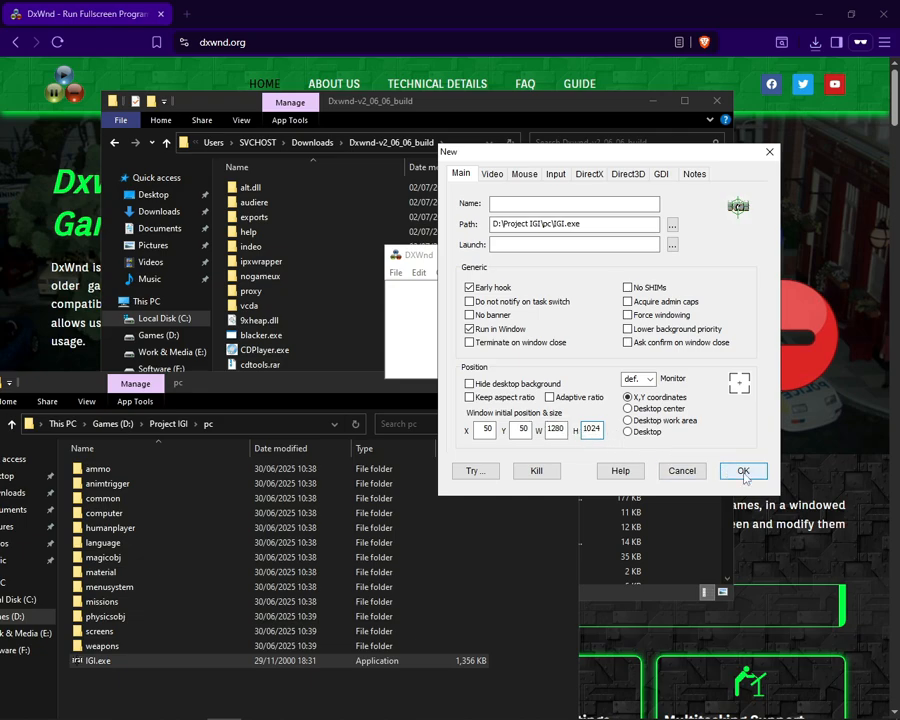
click(743, 471)
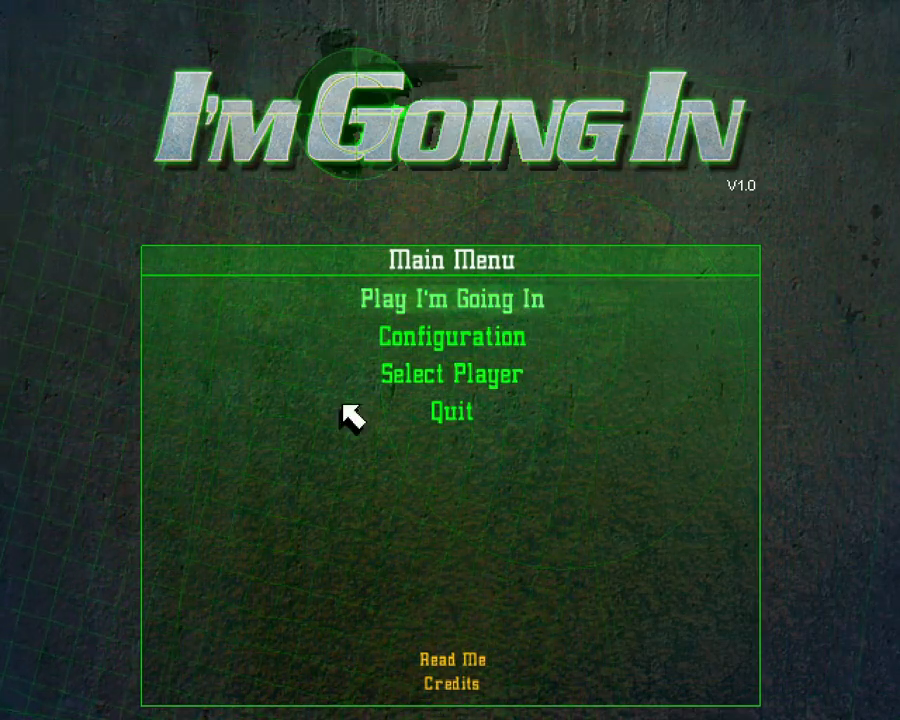
Change the graphics resolution, then start a new game on the Traingyard mission
click(451, 336)
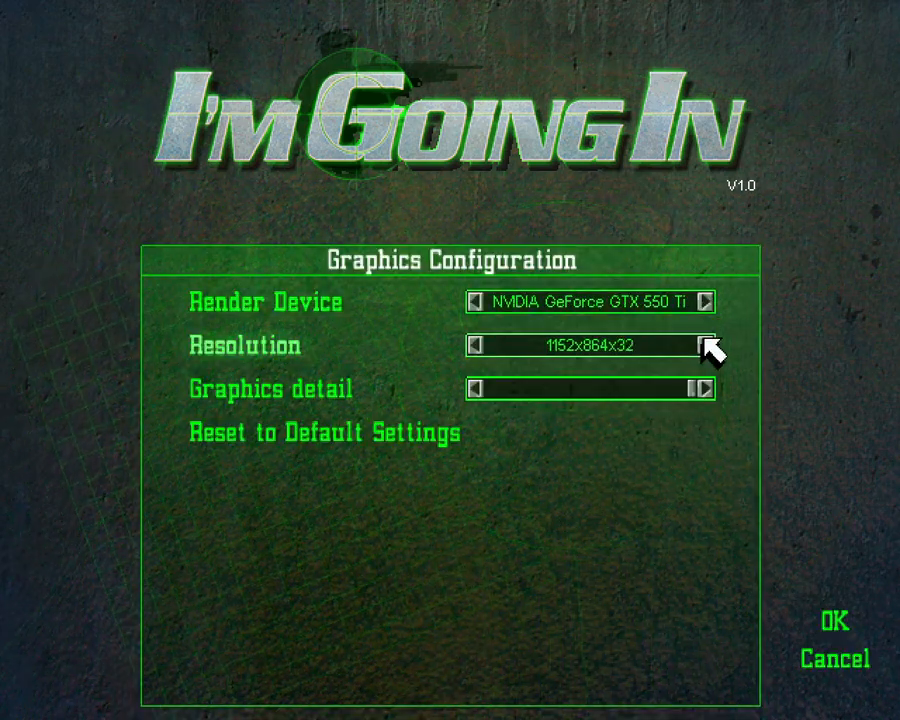
click(712, 347)
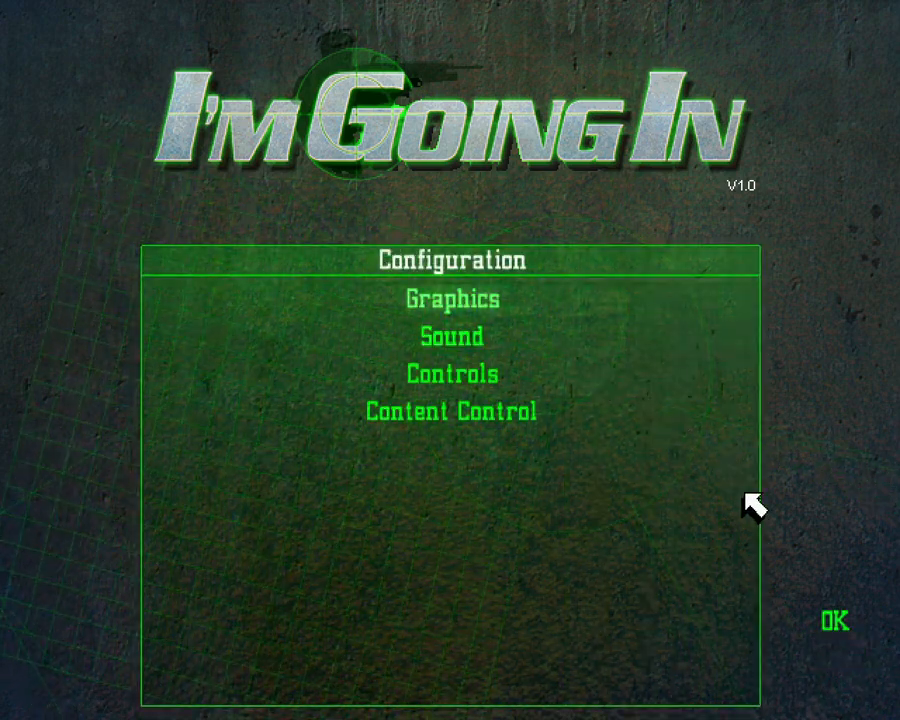
click(841, 622)
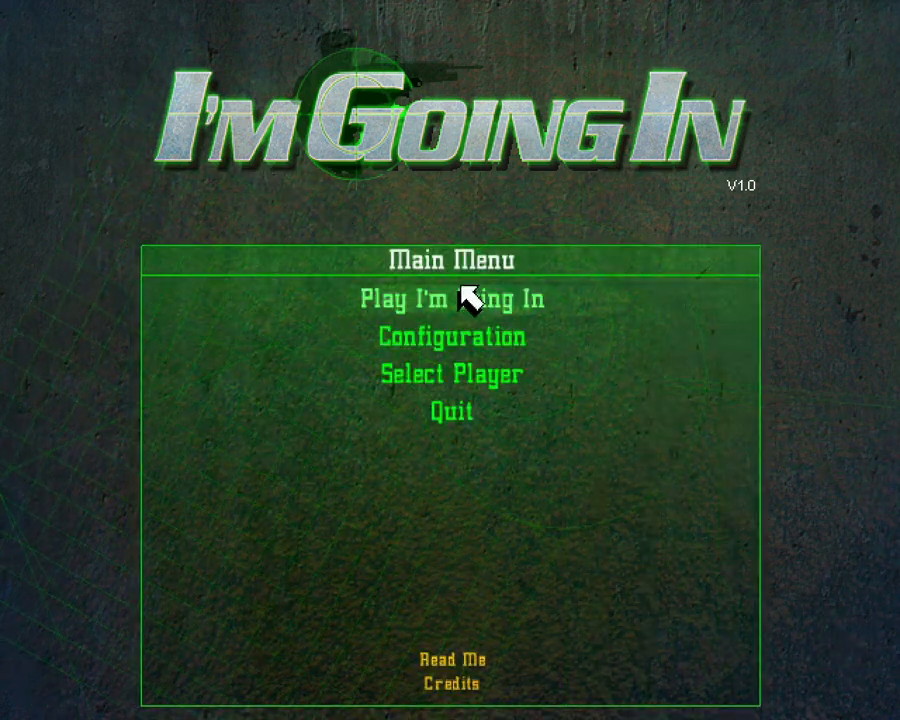
click(455, 297)
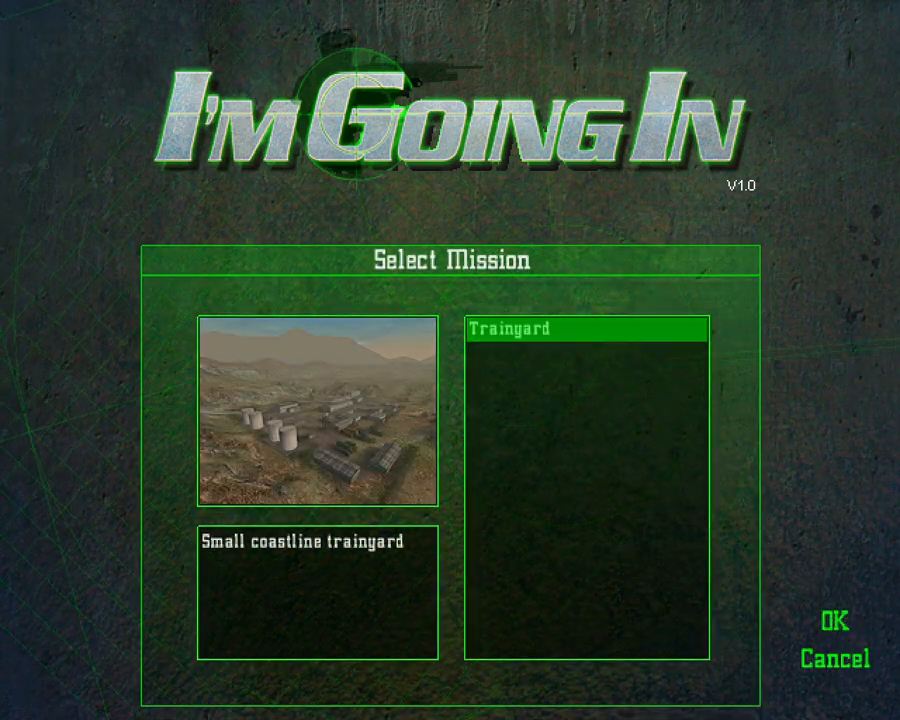
click(826, 619)
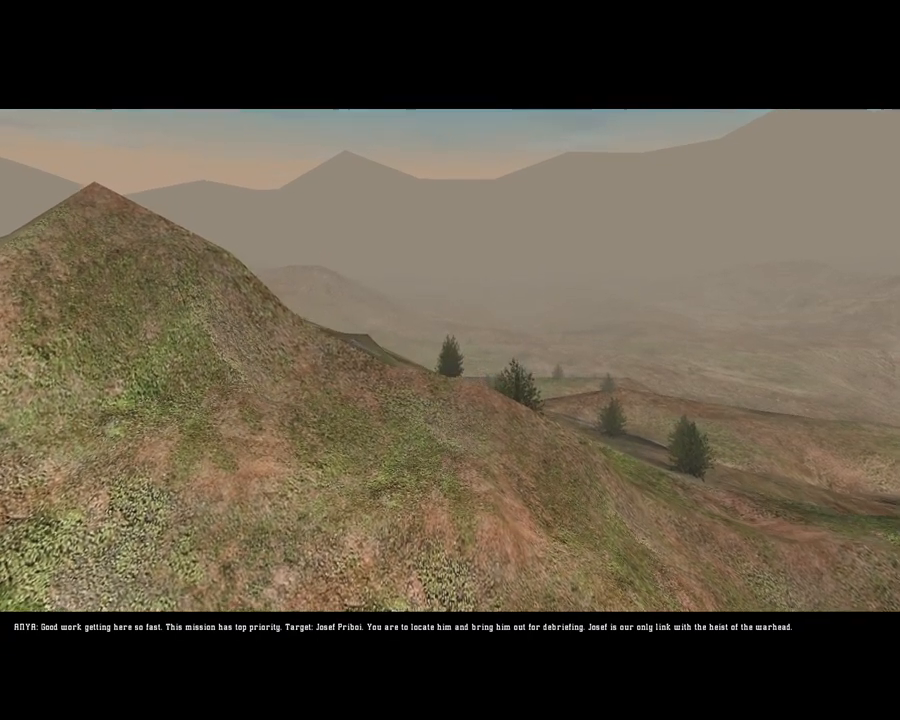